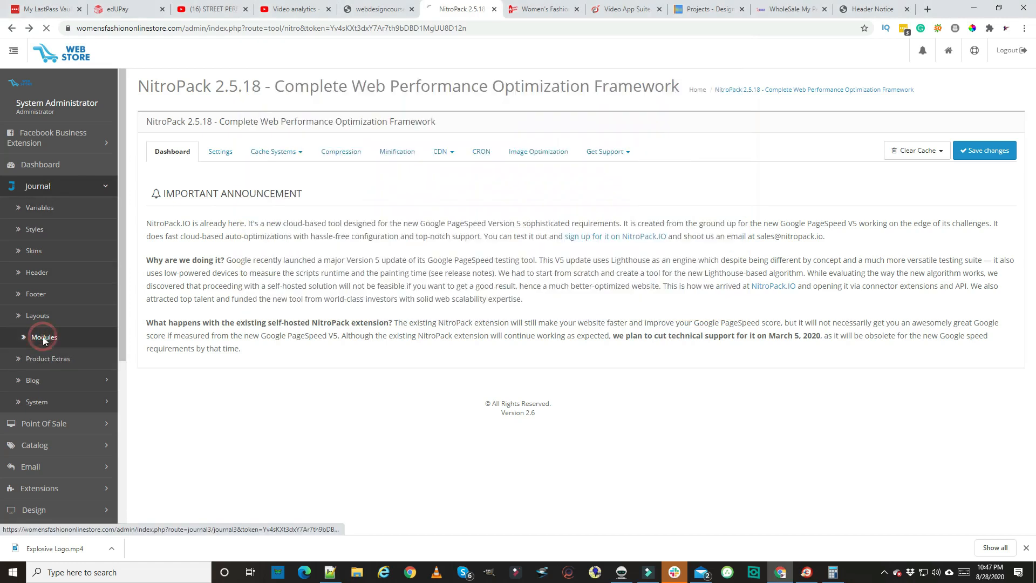
# Step: Go to Journal > Modules and start editing the existing Header Notice module
pyautogui.click(43, 337)
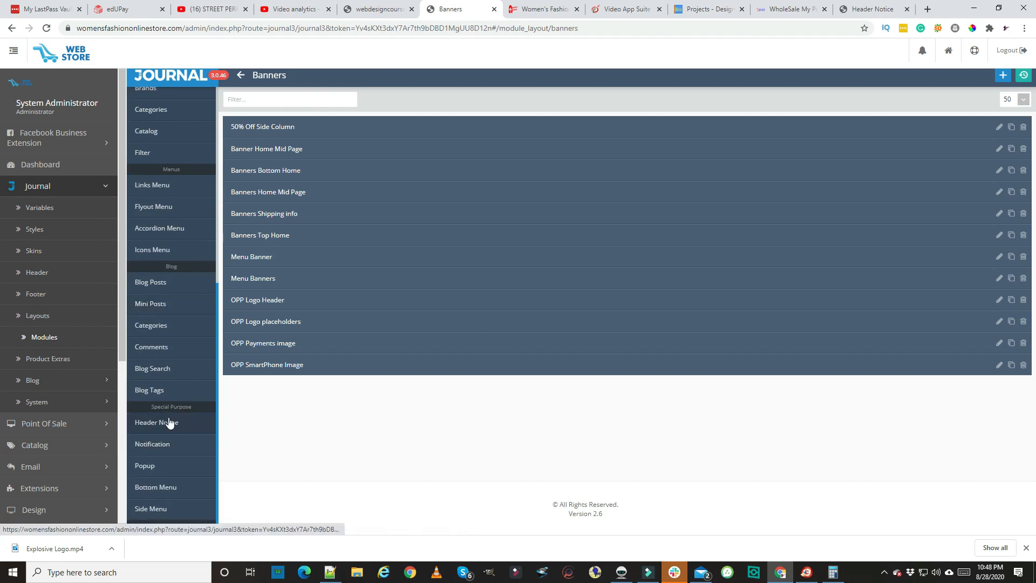
pyautogui.click(156, 422)
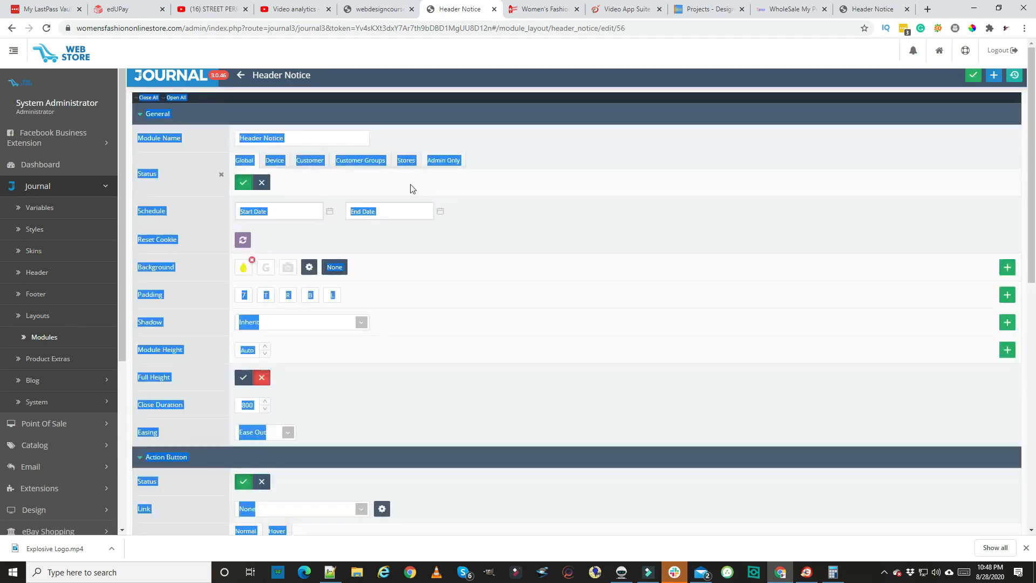
pyautogui.click(413, 248)
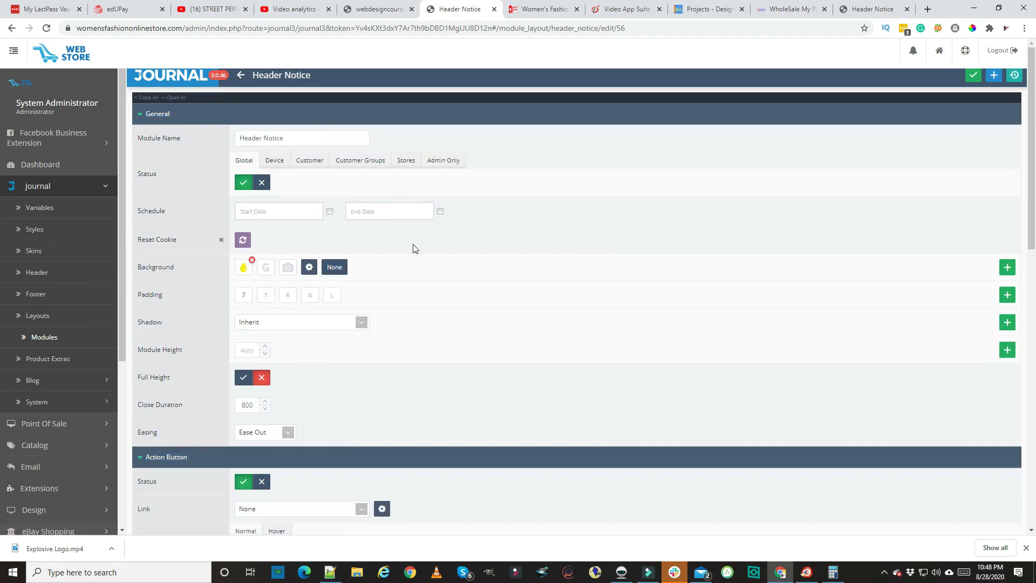
pyautogui.moveTo(243, 182)
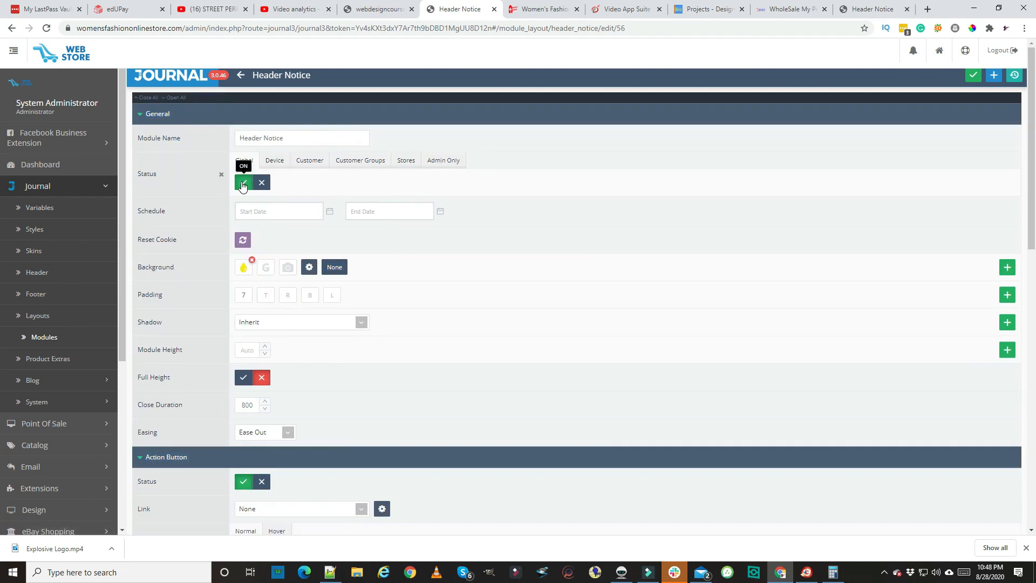
pyautogui.click(261, 182)
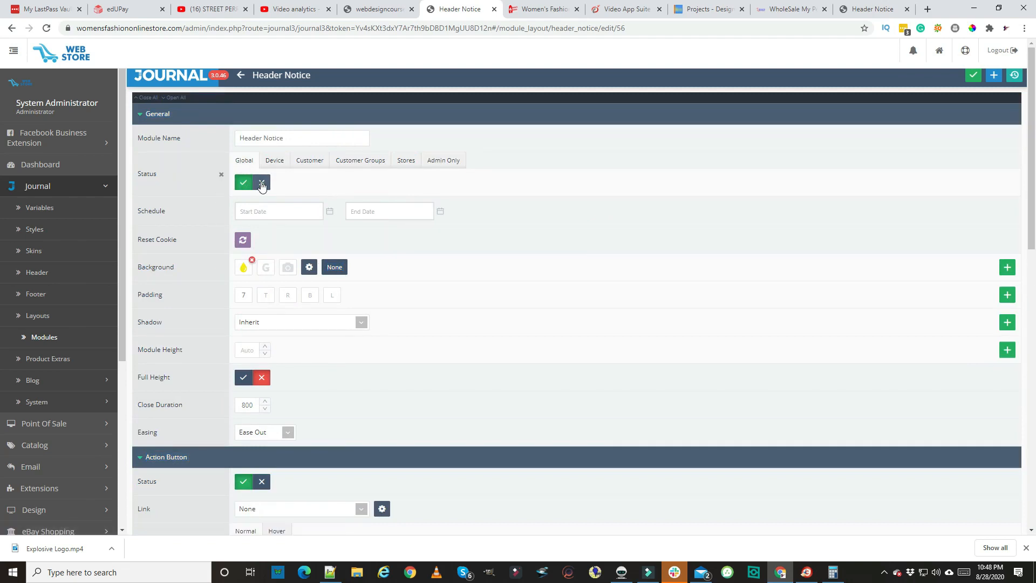
pyautogui.click(243, 182)
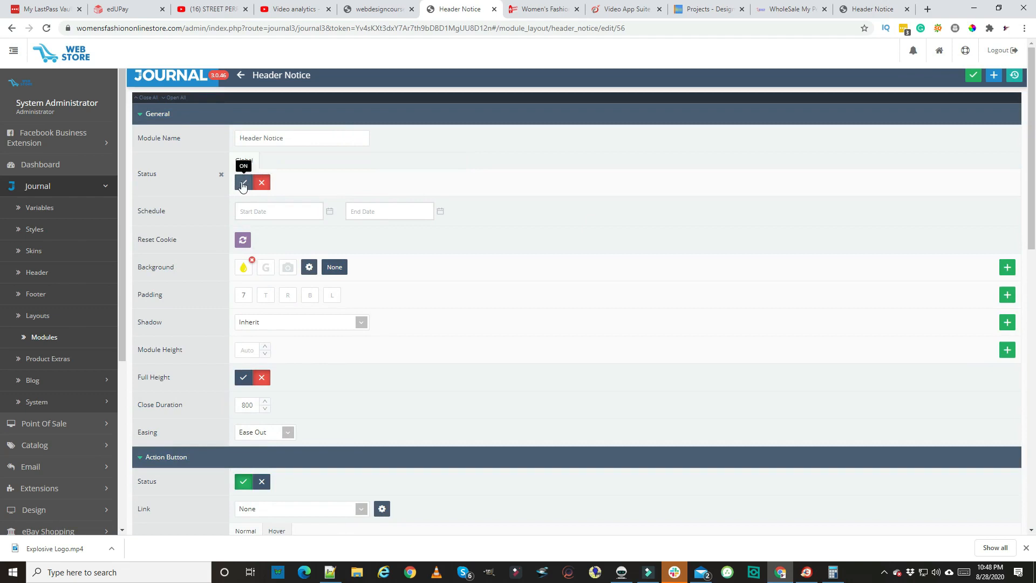
pyautogui.click(243, 181)
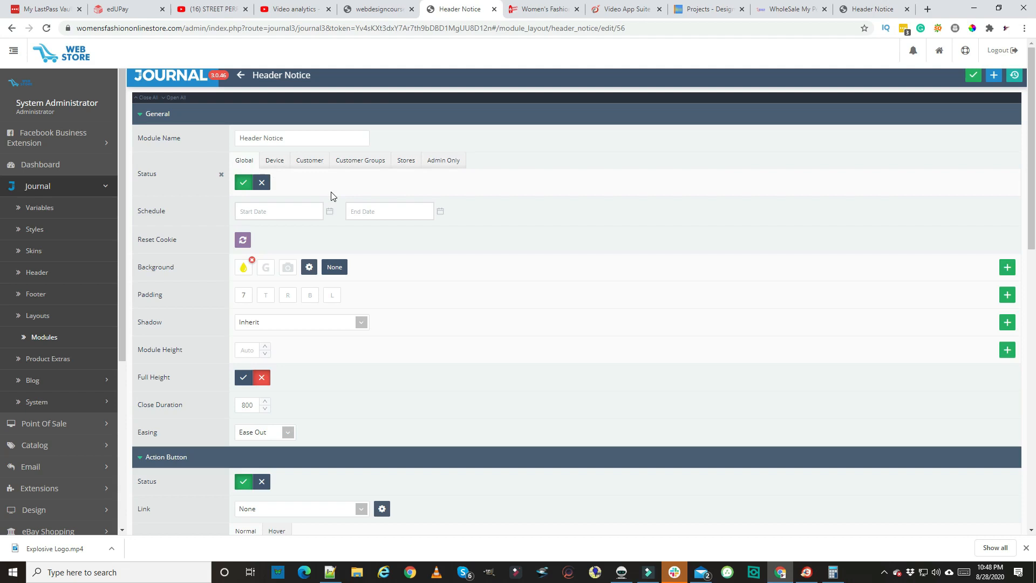
pyautogui.moveTo(405, 289)
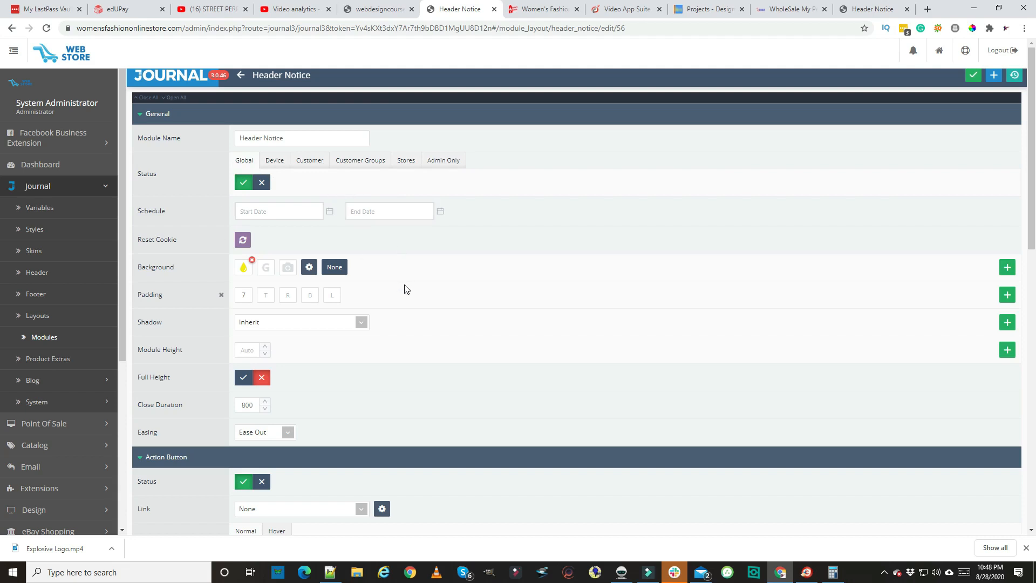
pyautogui.scroll(-3)
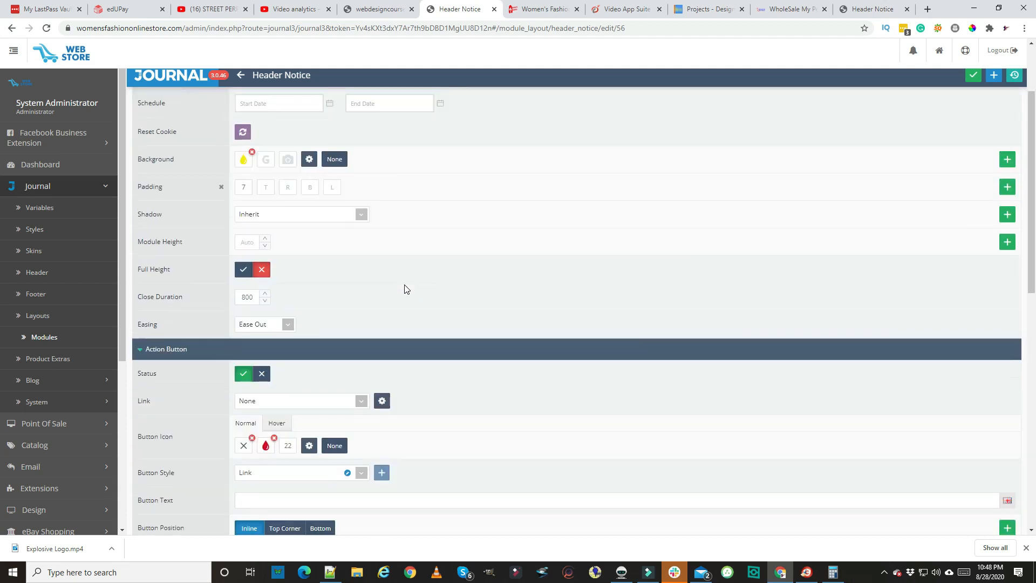
pyautogui.scroll(-3)
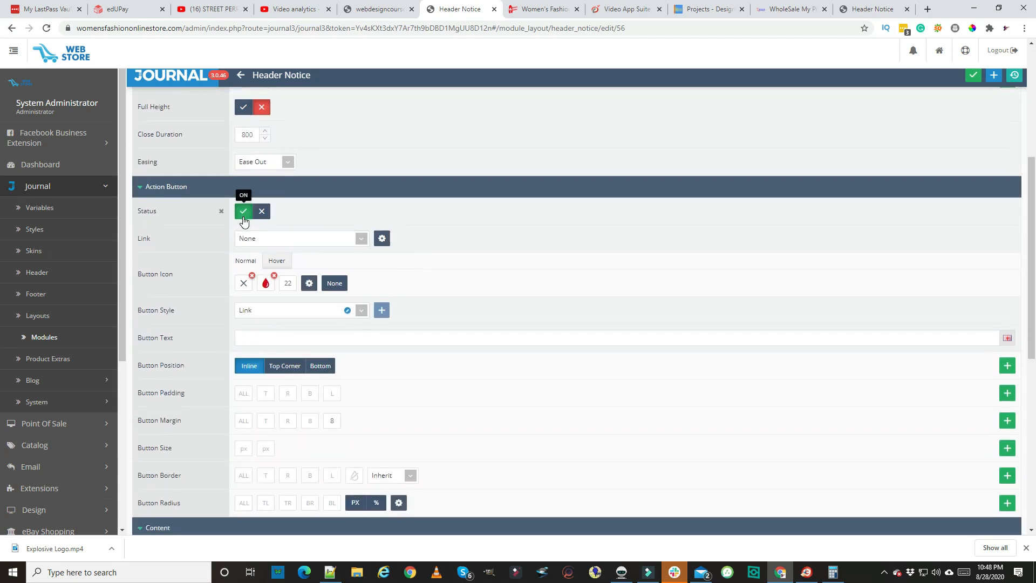
pyautogui.scroll(-3)
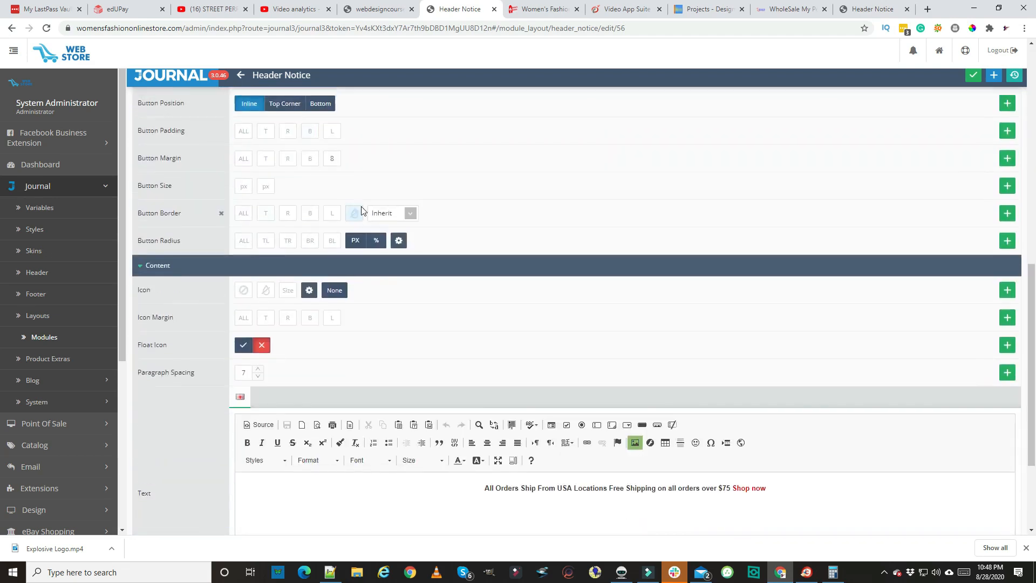
pyautogui.scroll(-3)
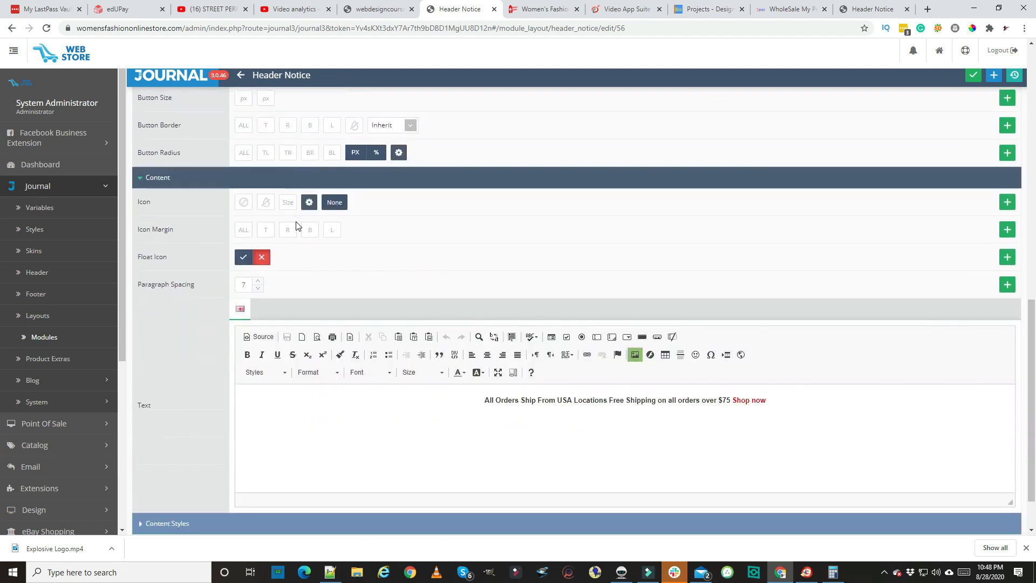
pyautogui.scroll(-3)
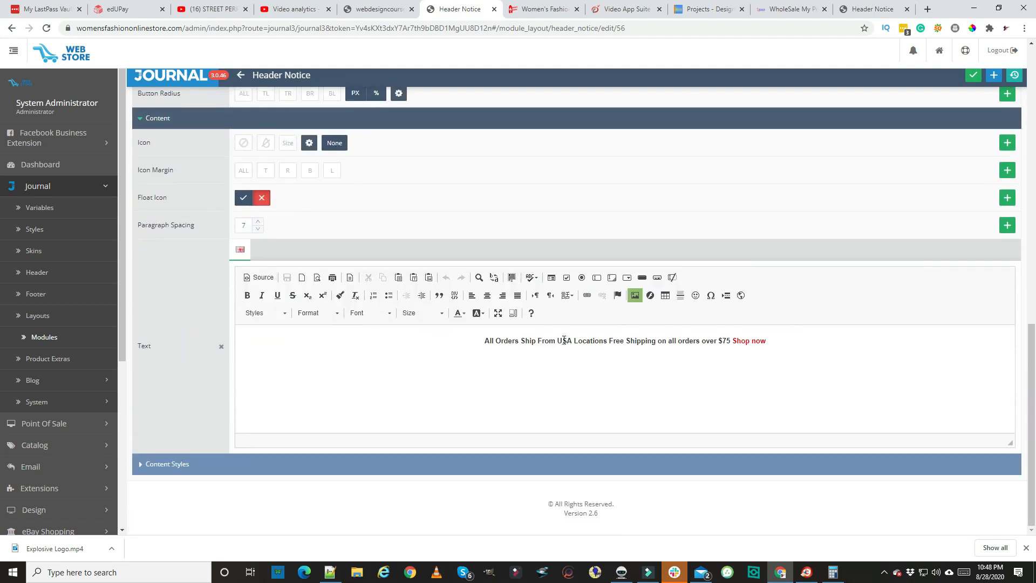
pyautogui.click(776, 343)
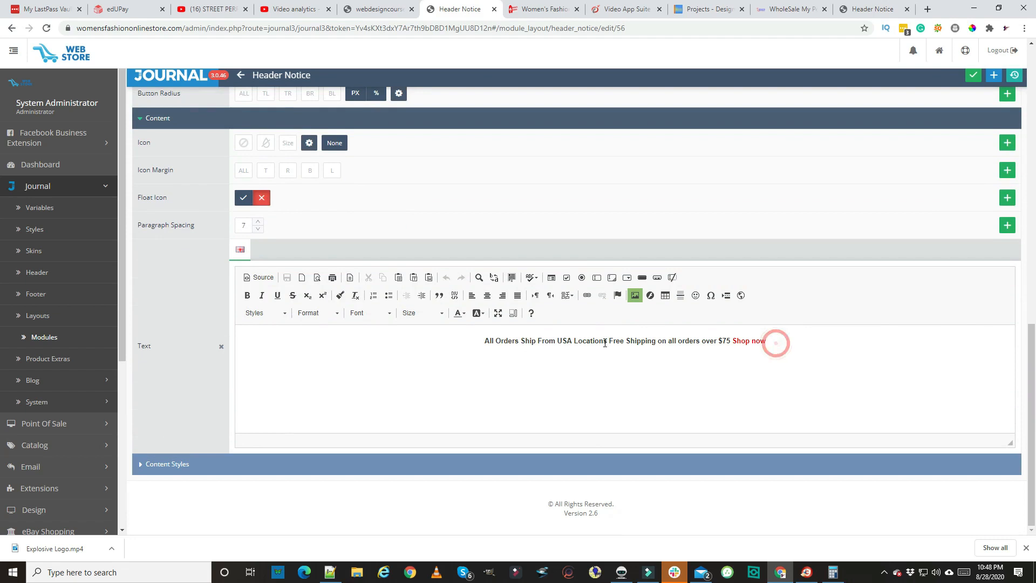
pyautogui.tripleClick(625, 340)
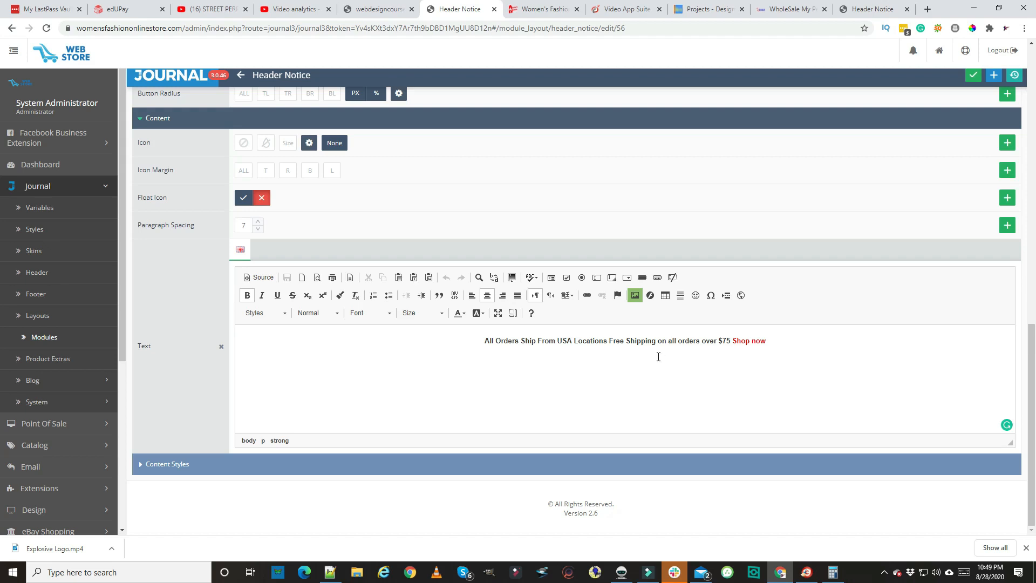
pyautogui.moveTo(700, 356)
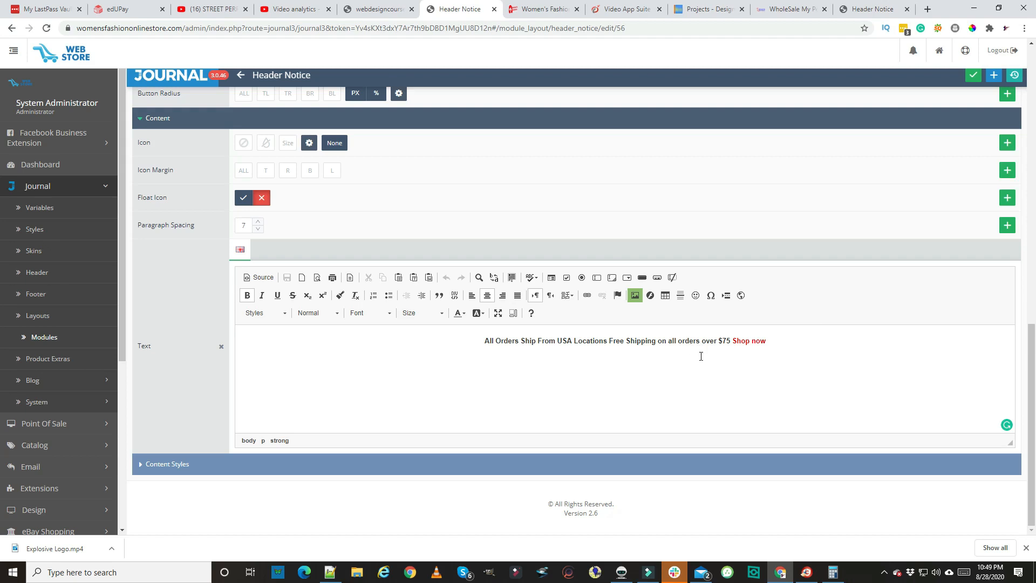
pyautogui.moveTo(738, 349)
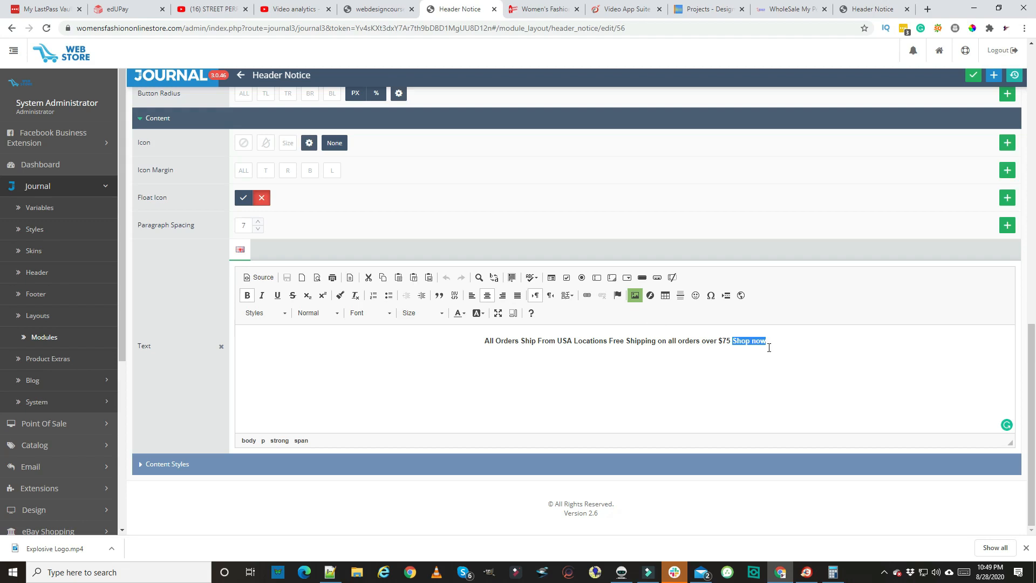
pyautogui.moveTo(651, 454)
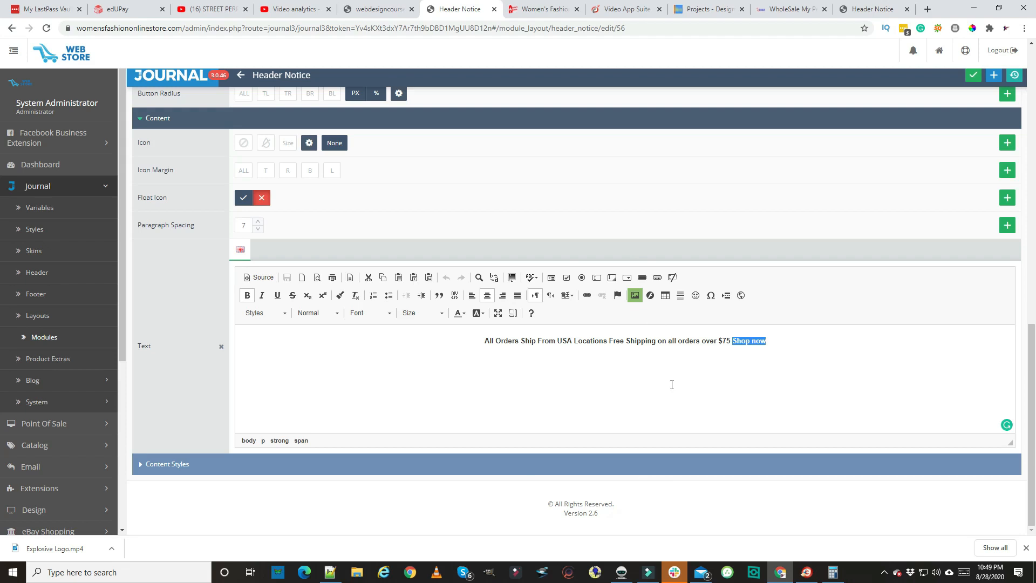
pyautogui.moveTo(588, 405)
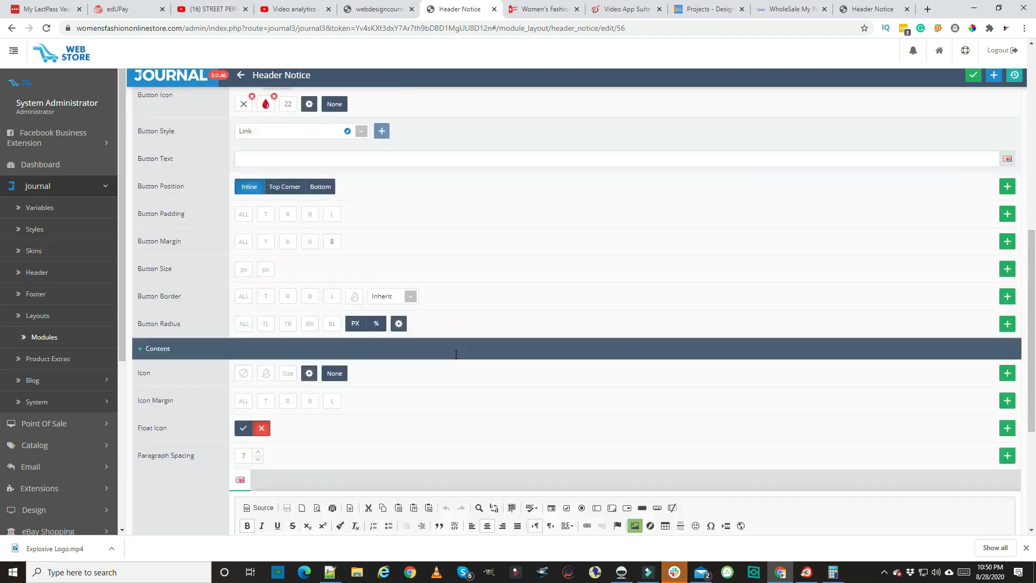
# Step: Clear the Journal theme cache, then go to System > Tools > NitroPack
pyautogui.scroll(3)
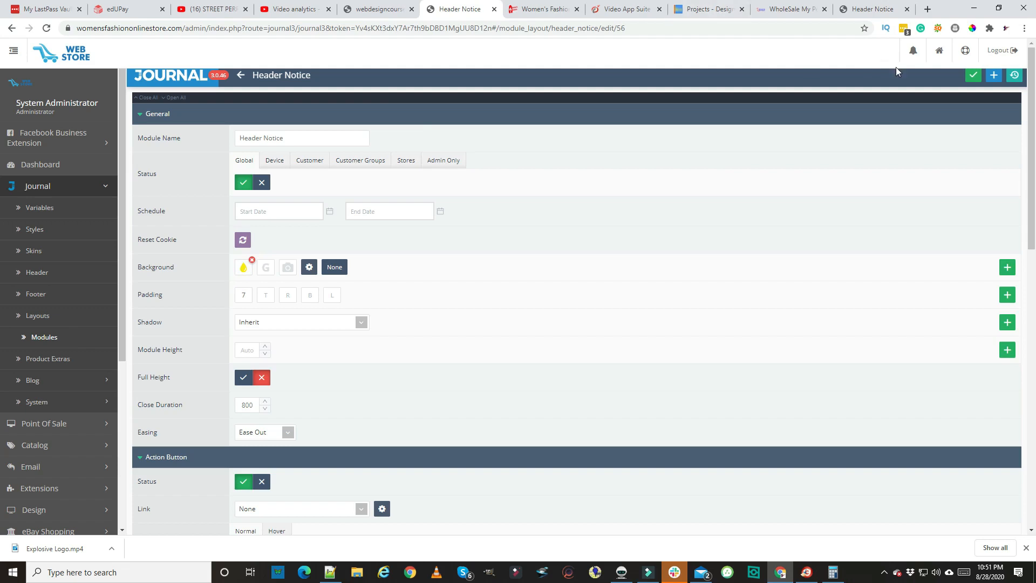
pyautogui.click(1014, 74)
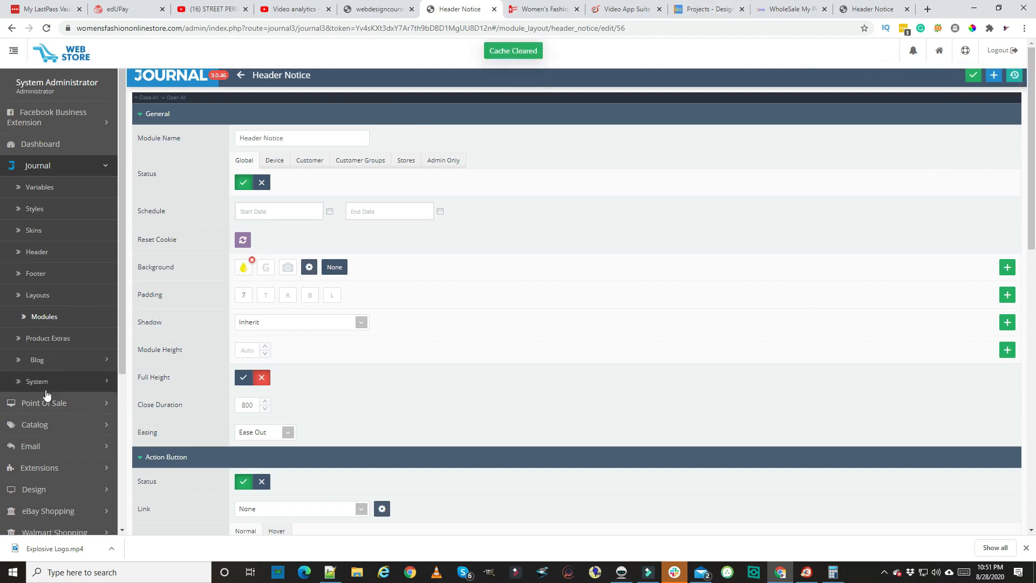
pyautogui.scroll(-3)
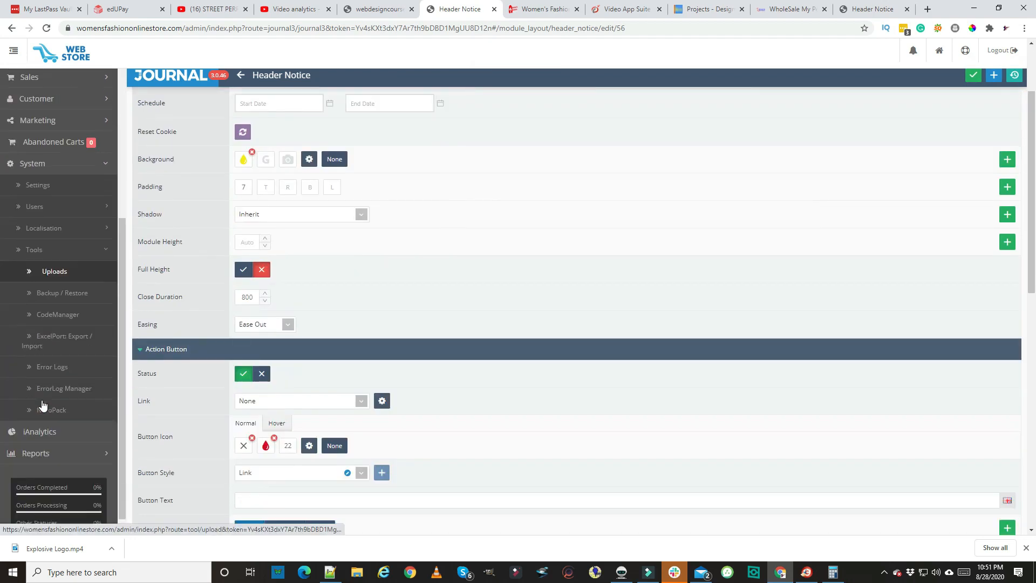
pyautogui.click(55, 399)
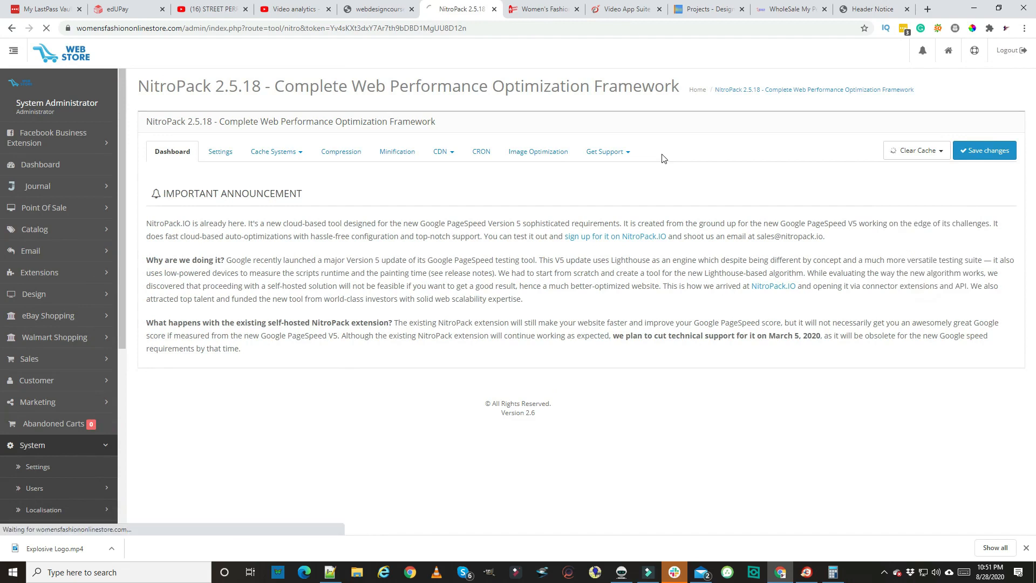
# Step: Clear all NitroPack caches and reload the storefront so the yellow free-shipping bar appears
pyautogui.click(541, 9)
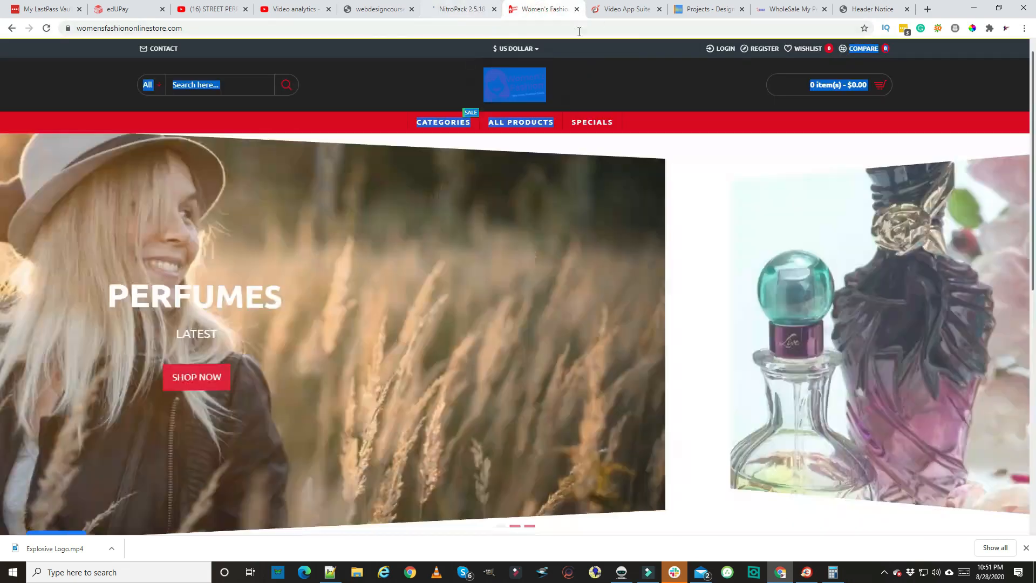
pyautogui.click(460, 8)
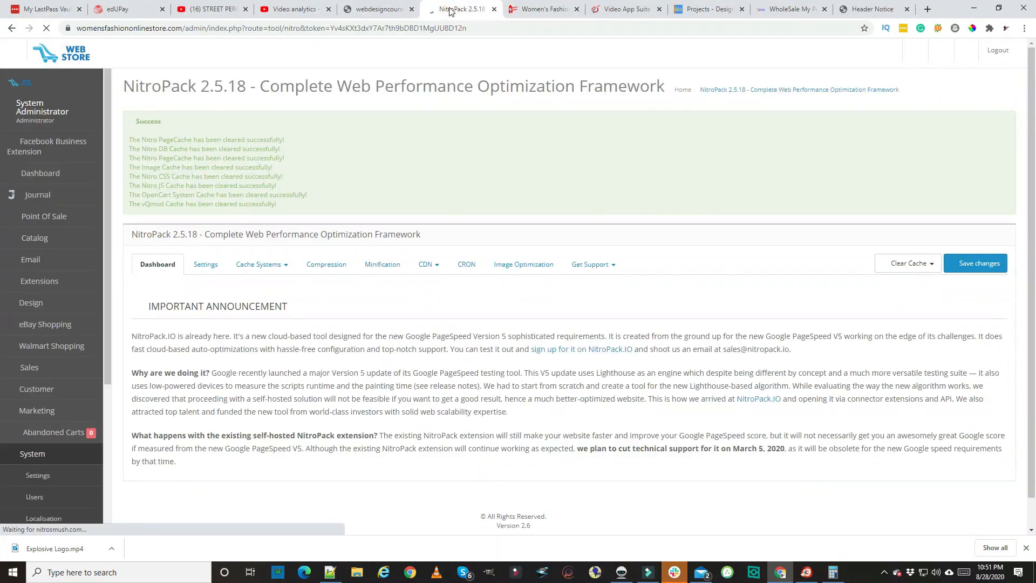
pyautogui.click(541, 8)
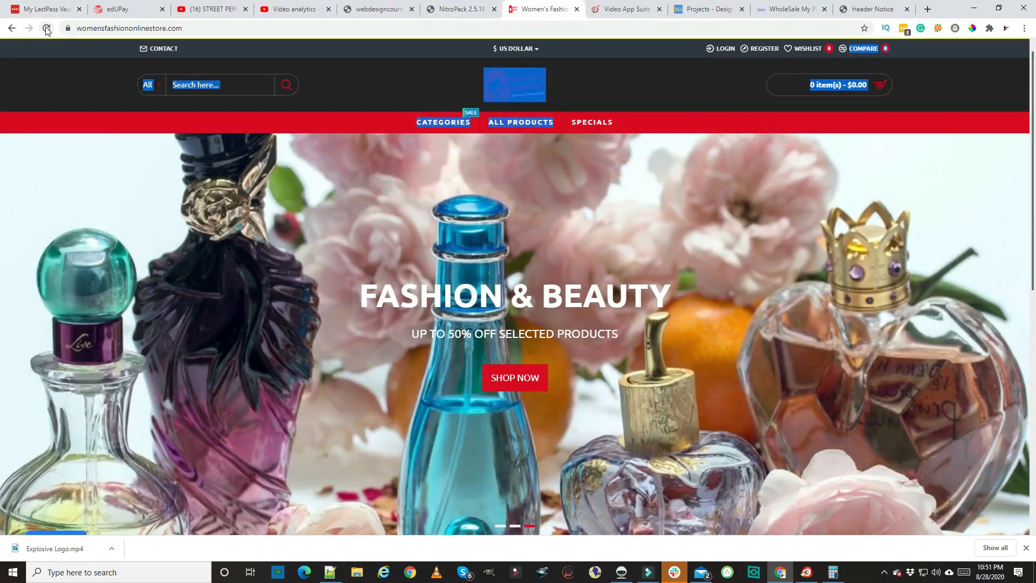
pyautogui.click(46, 28)
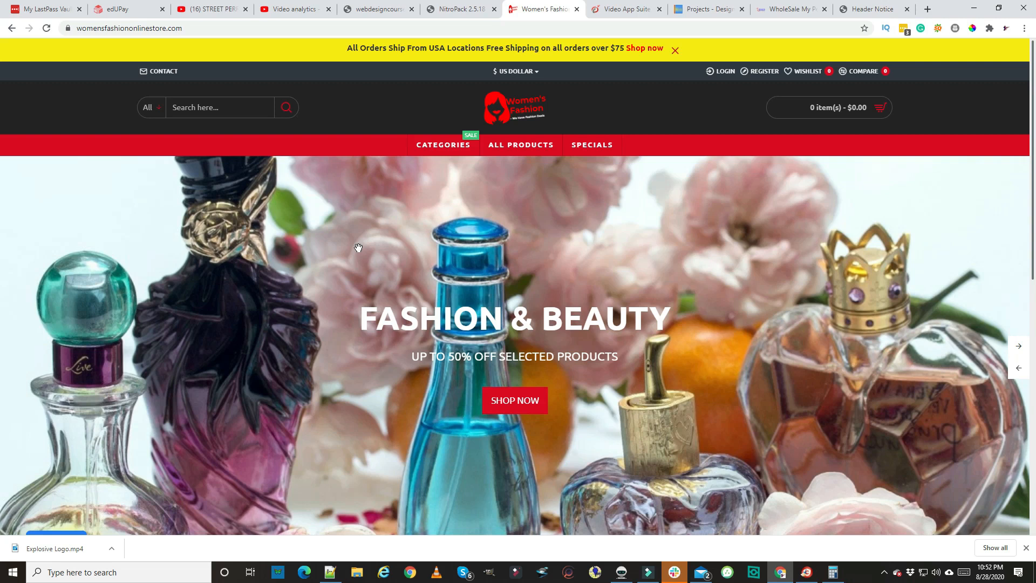
pyautogui.moveTo(399, 174)
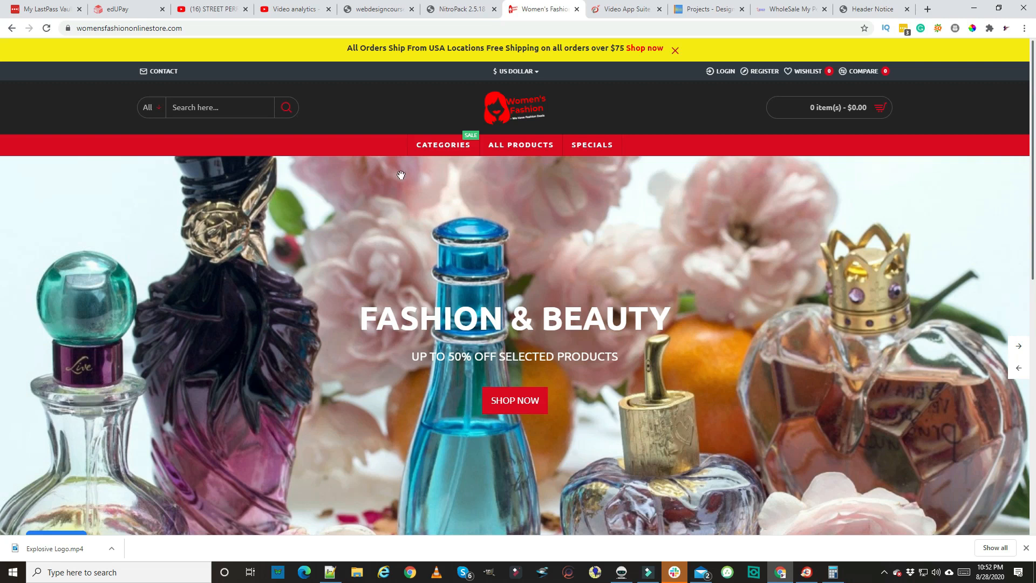
pyautogui.moveTo(999, 302)
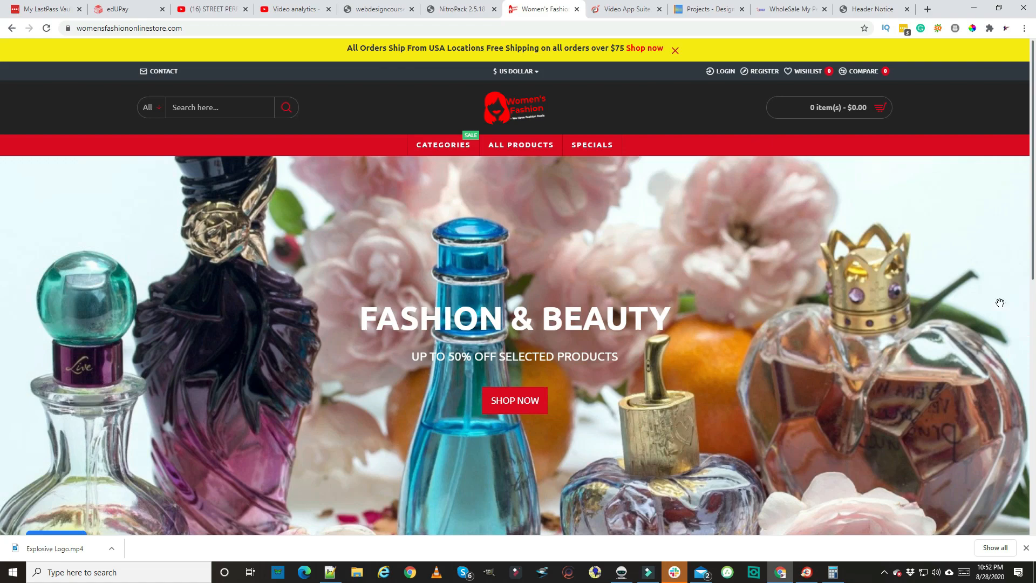